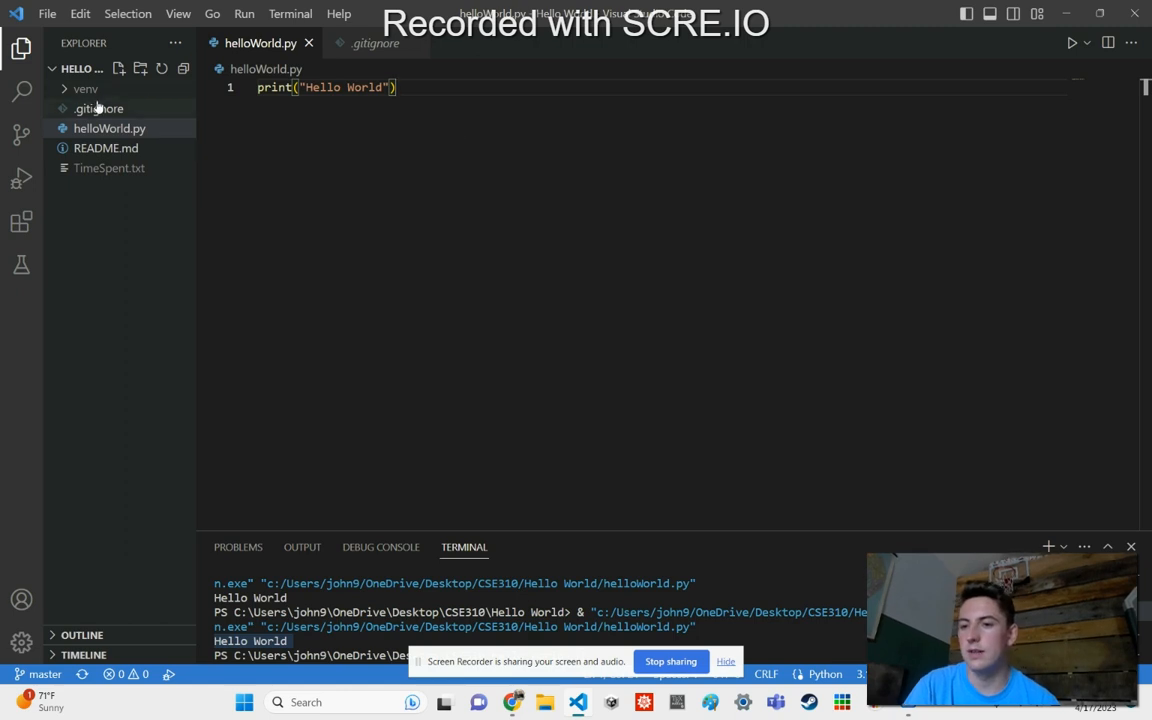
View the .gitignore entries, then open README.md in the editor.
left_click(98, 108)
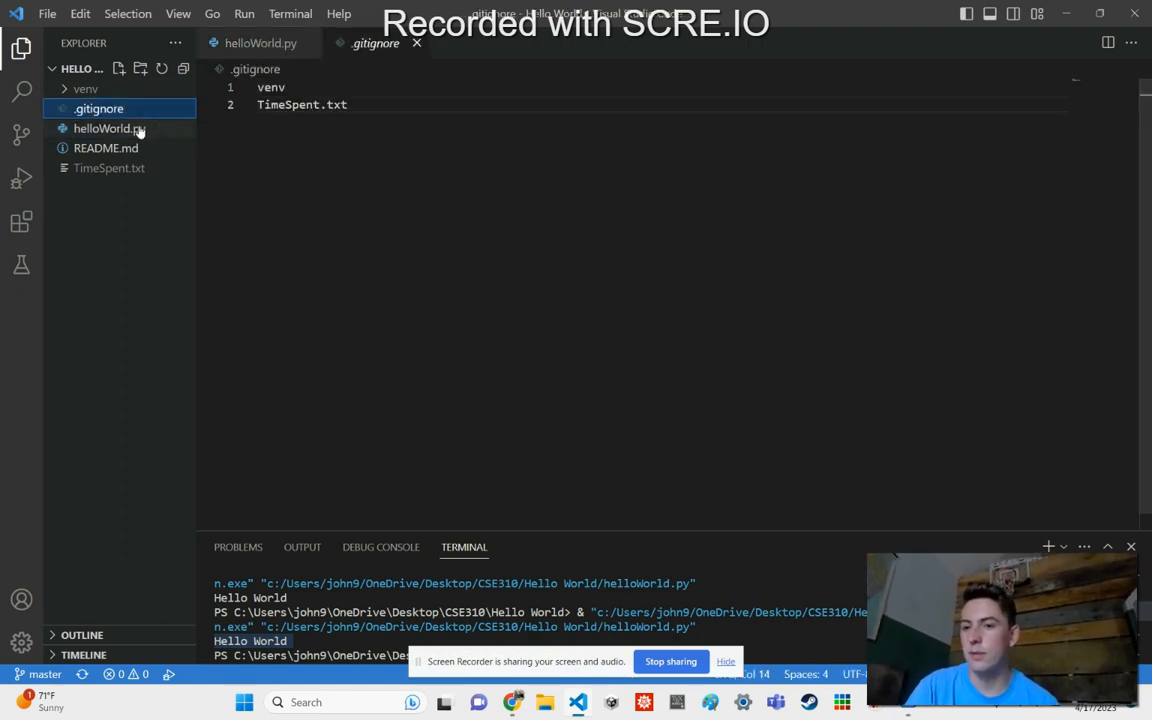
left_click(106, 147)
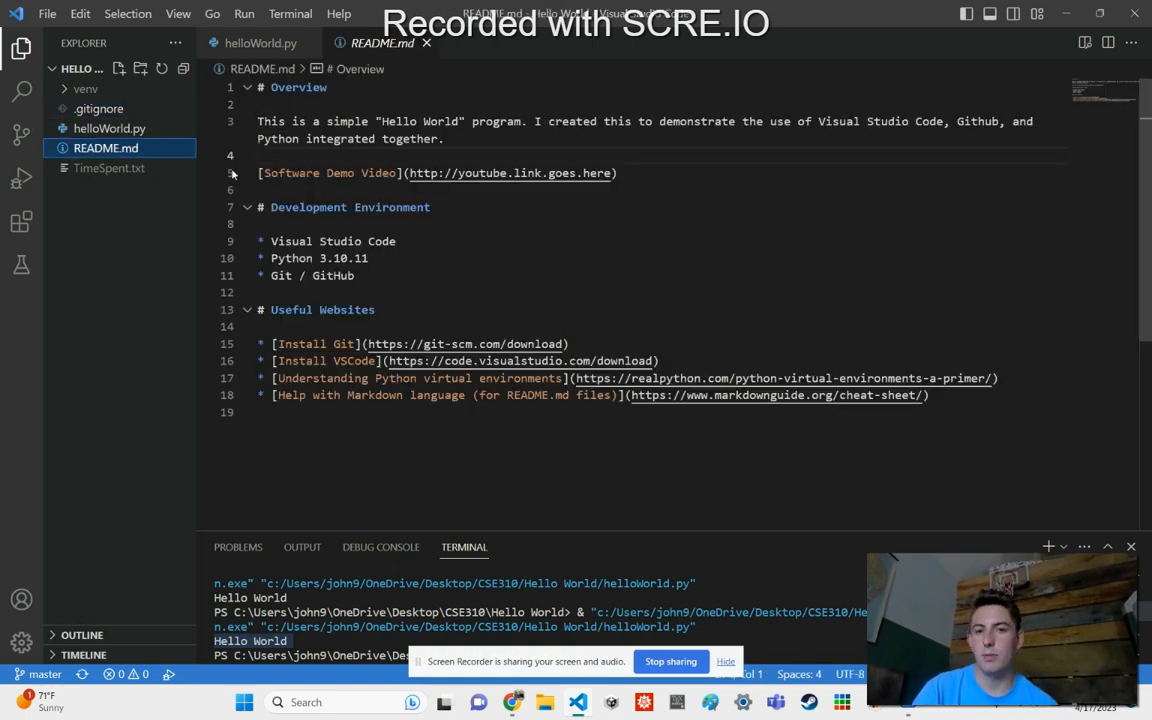
left_click(110, 128)
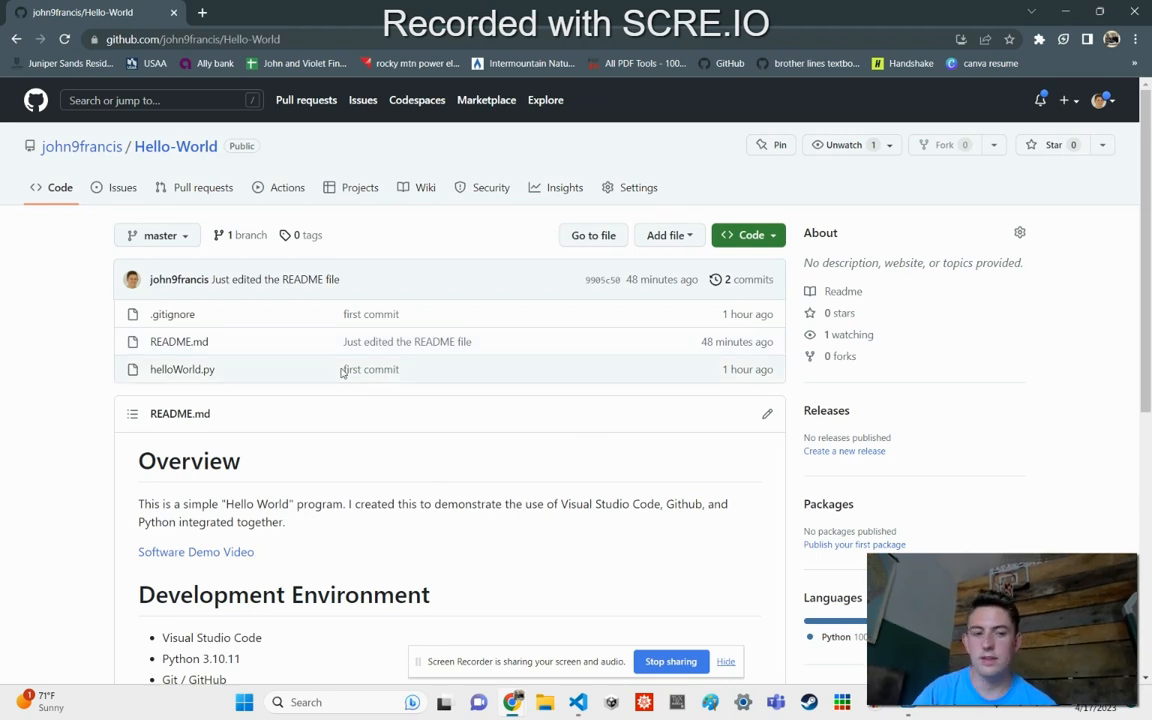
Scroll the Hello-World Code page to the rendered README's Overview, Development Environment and Useful Websites.
scroll("down", 3)
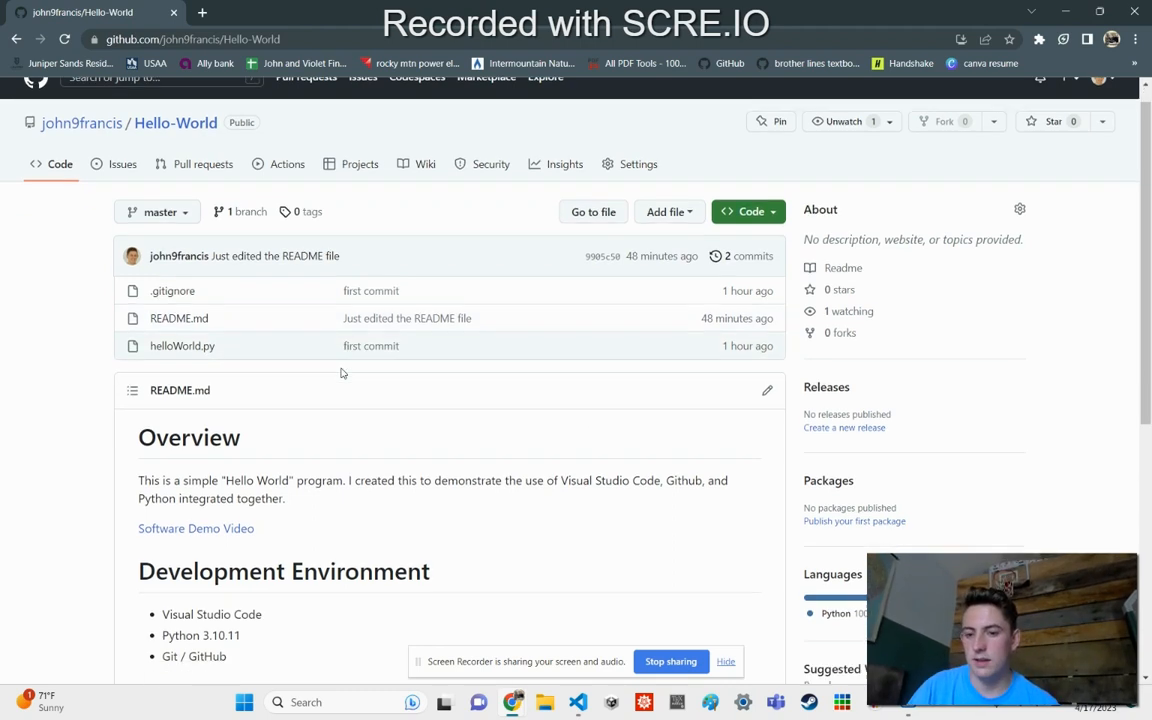
scroll("down", 3)
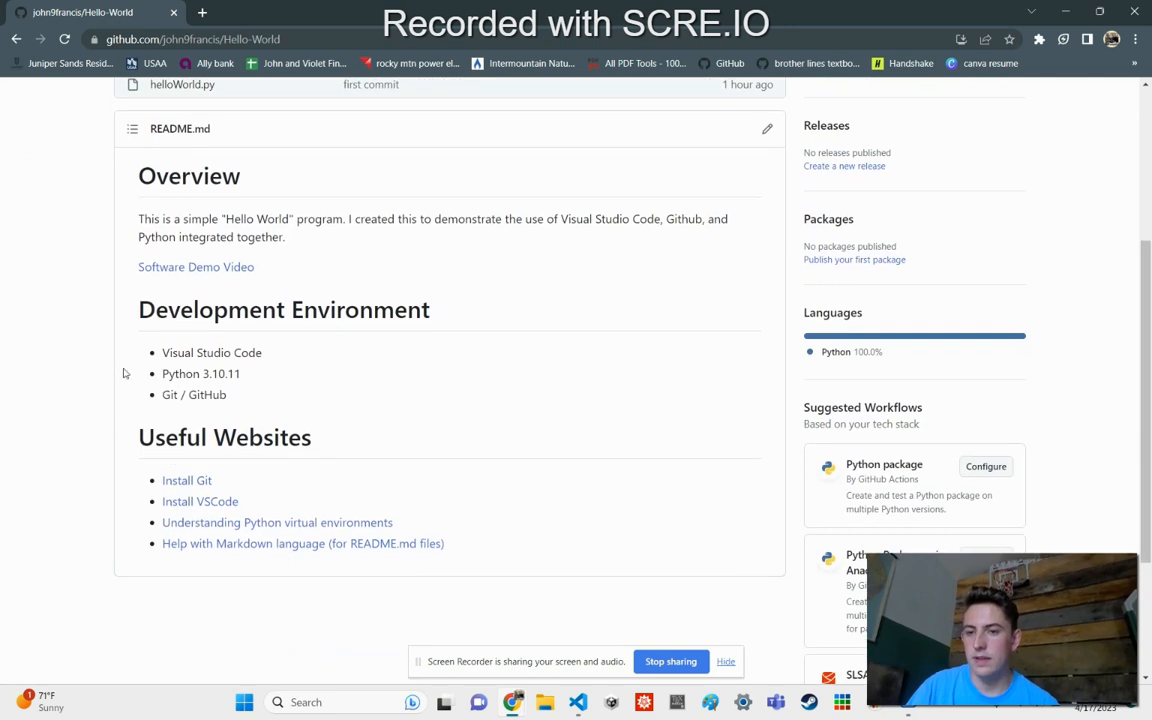
double_click(180, 176)
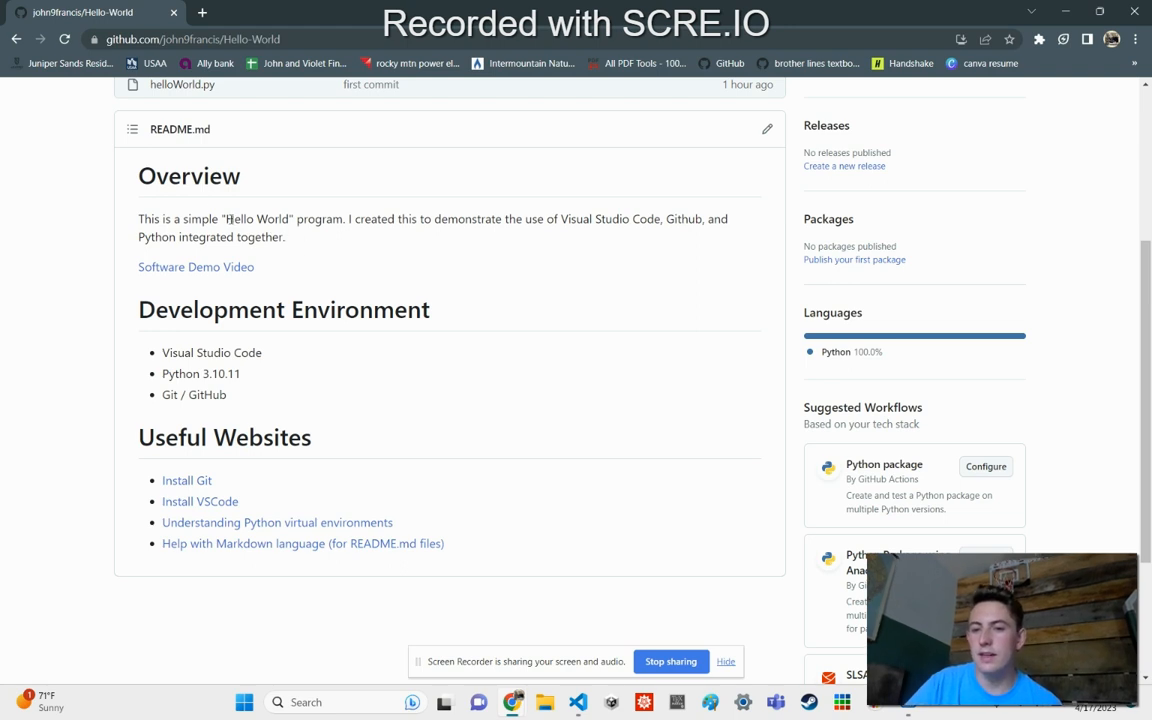
mouse_move(517, 246)
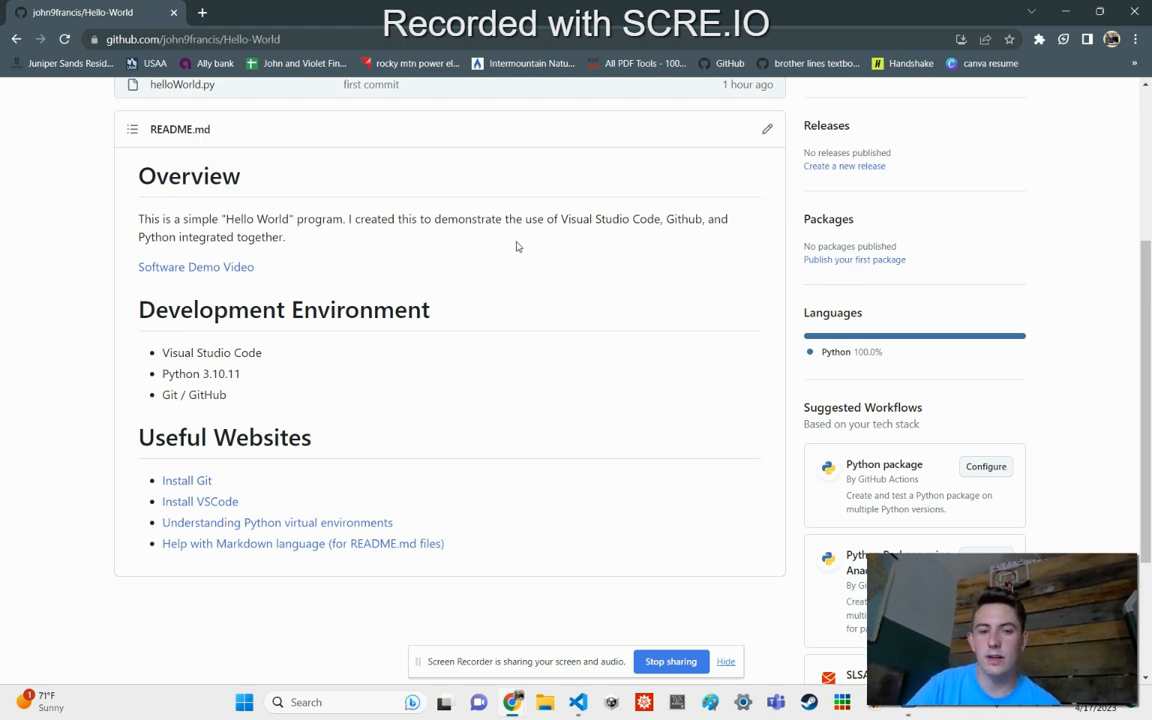
mouse_move(313, 346)
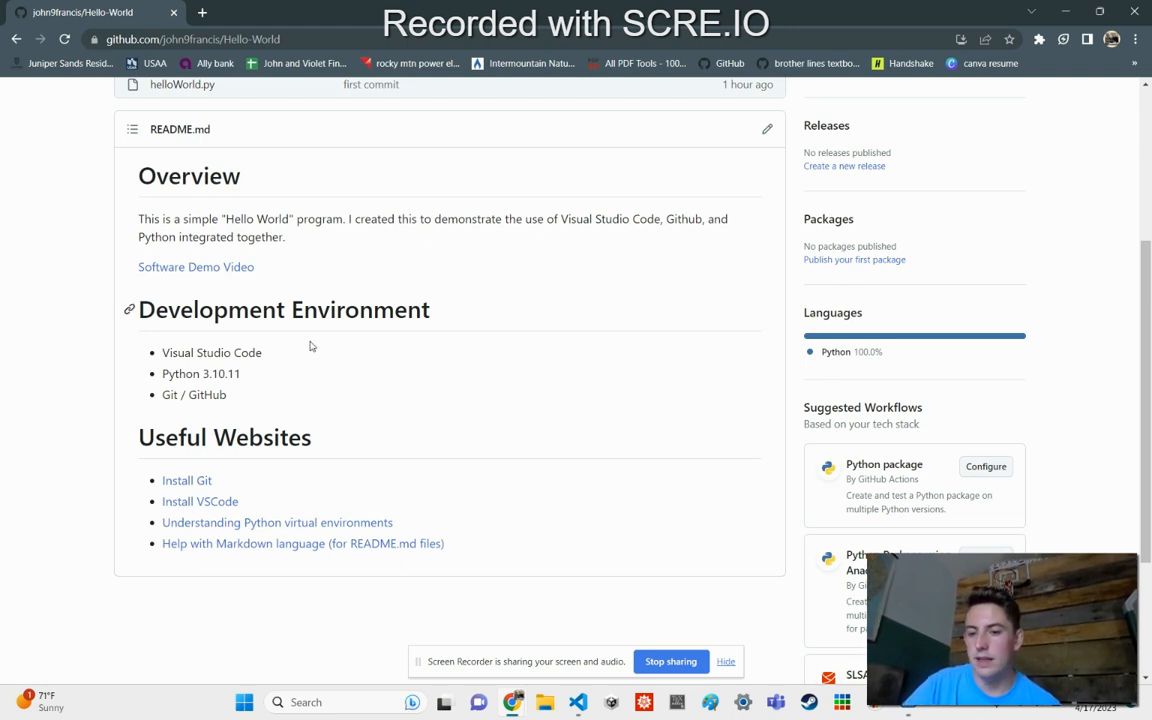
mouse_move(302, 543)
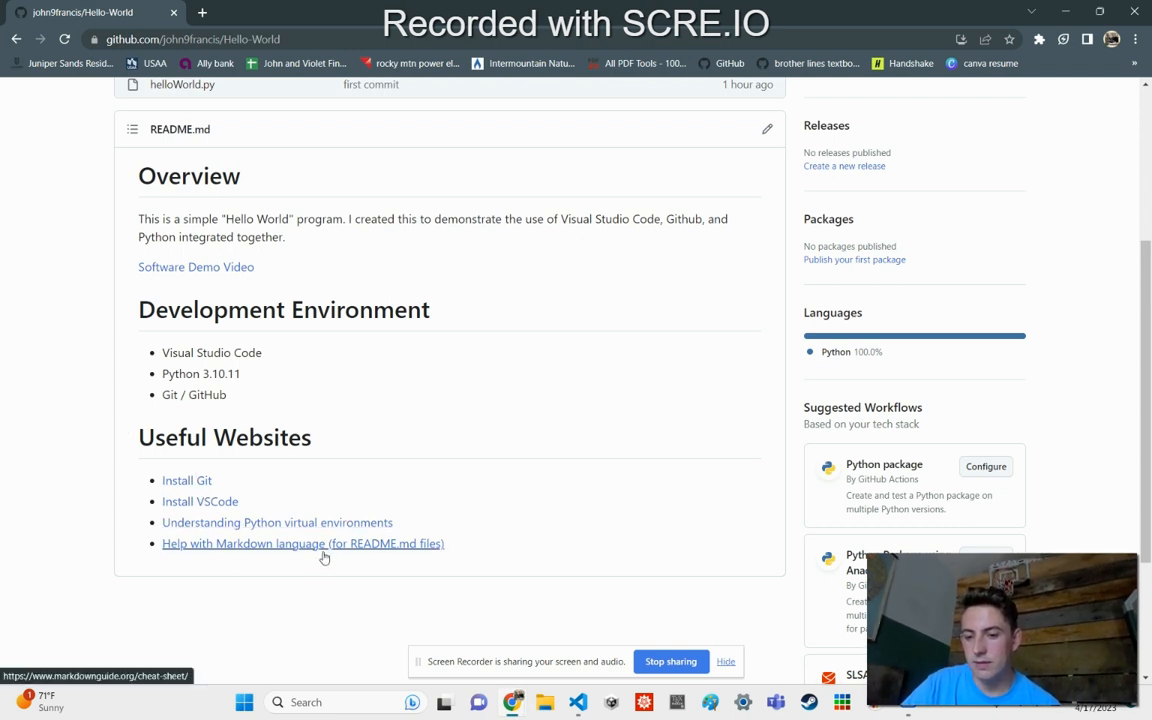
mouse_move(603, 465)
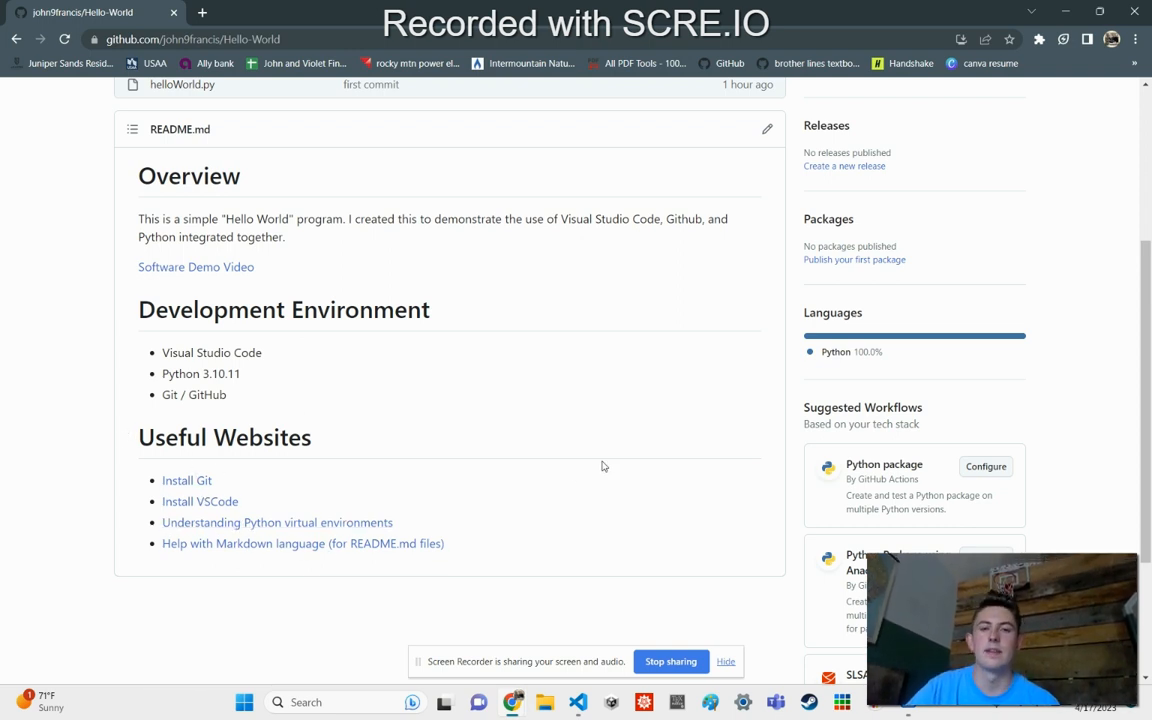